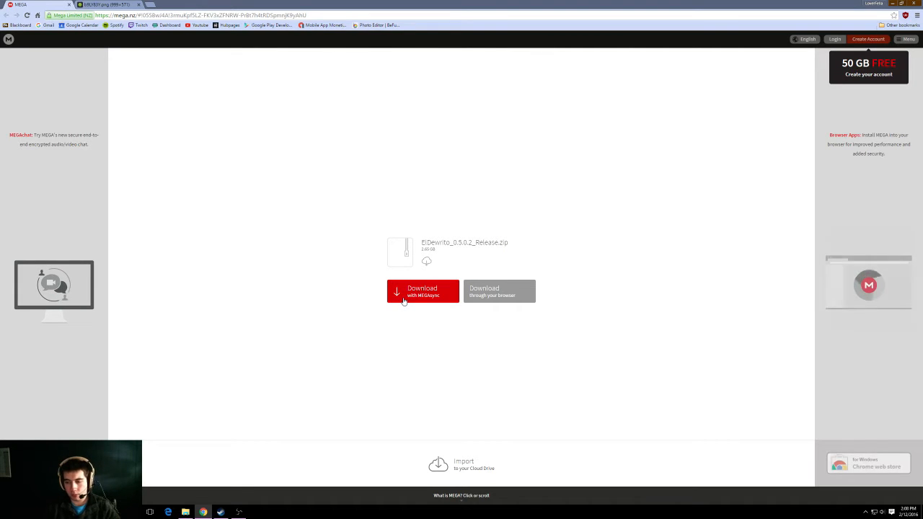
Download the ElDewrito release zip archive from the MEGA file page.
left_click(422, 291)
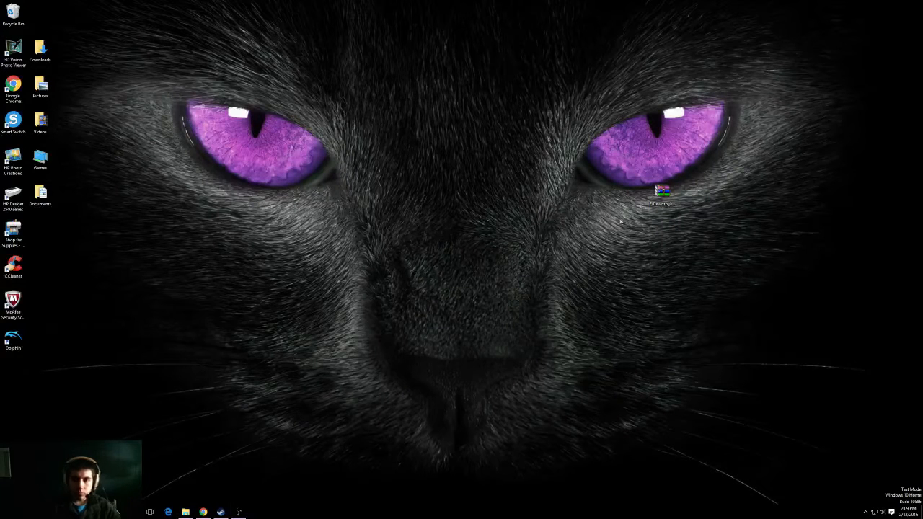
Move the downloaded ElDewrito archive onto the desktop and bring up its extraction options.
left_click_drag(660, 195, 473, 205)
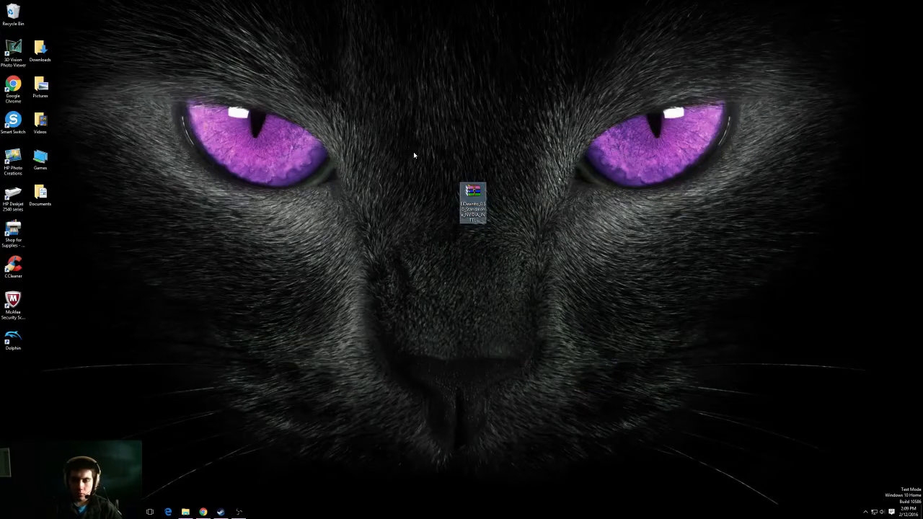
right_click(473, 205)
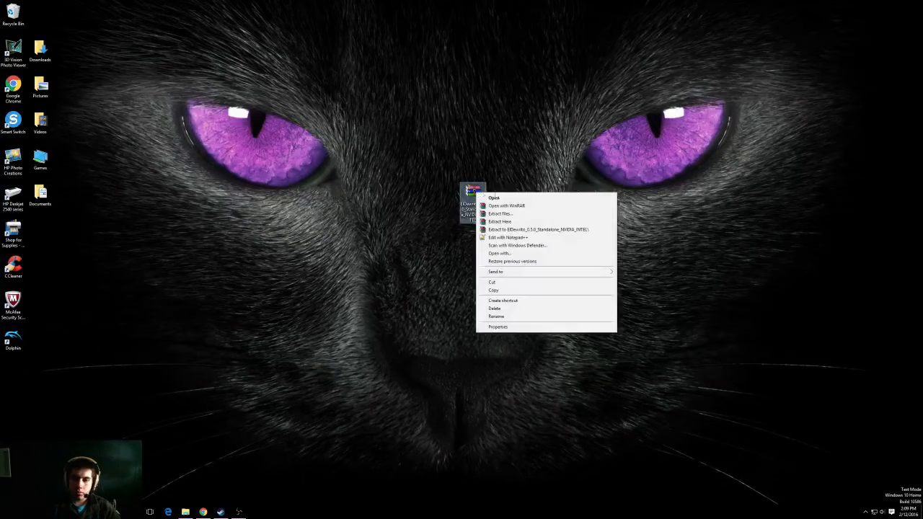
mouse_move(526, 213)
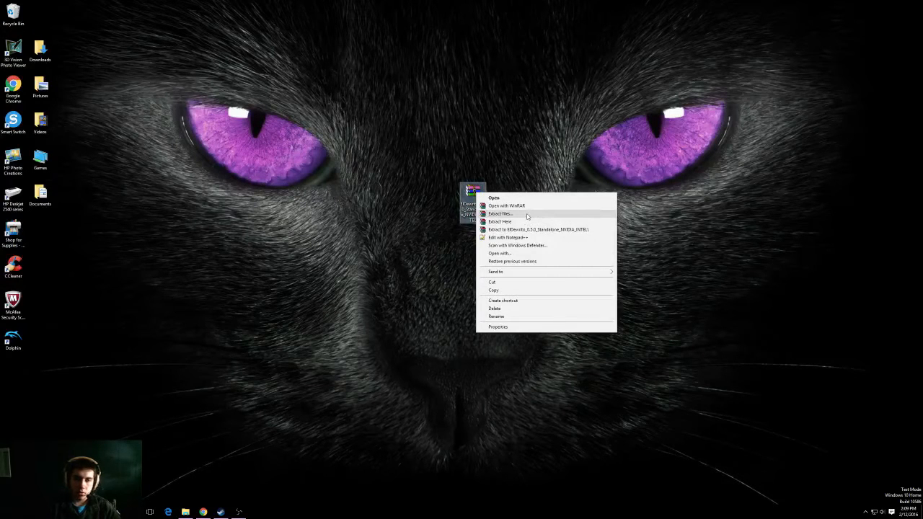
mouse_move(499, 222)
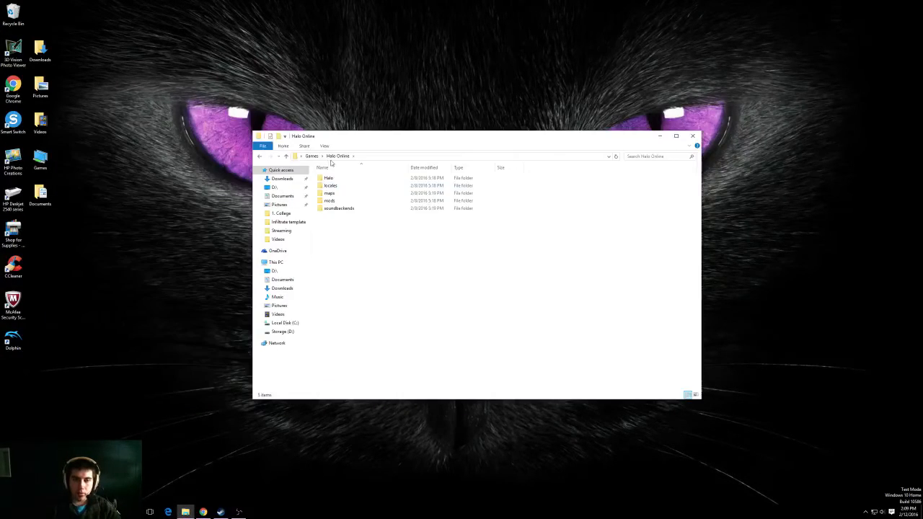
Enter the extracted Halo Online game folder, sort its files by type and select DewritoUpdater.
left_click(328, 179)
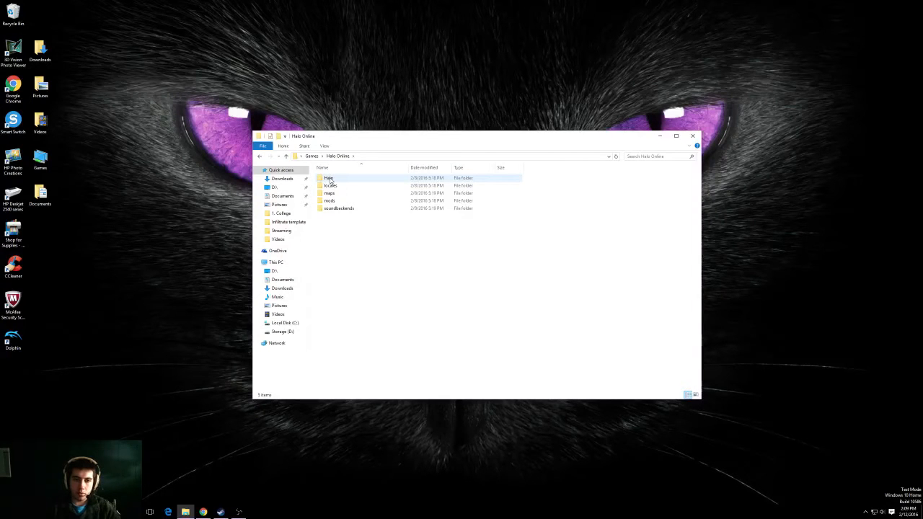
mouse_move(330, 185)
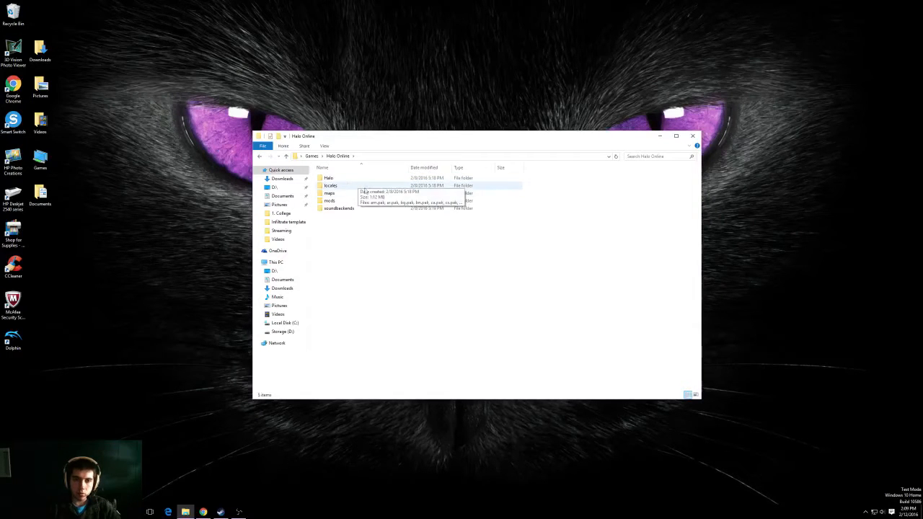
mouse_move(346, 184)
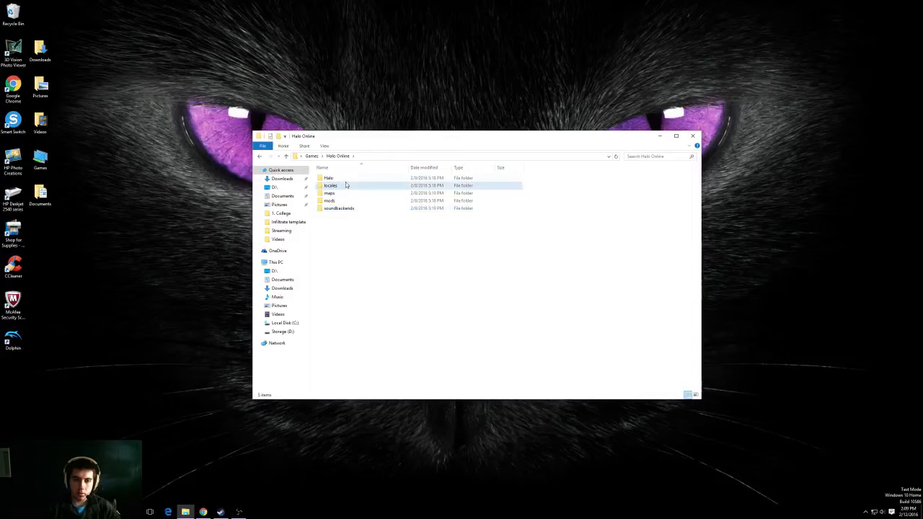
double_click(329, 178)
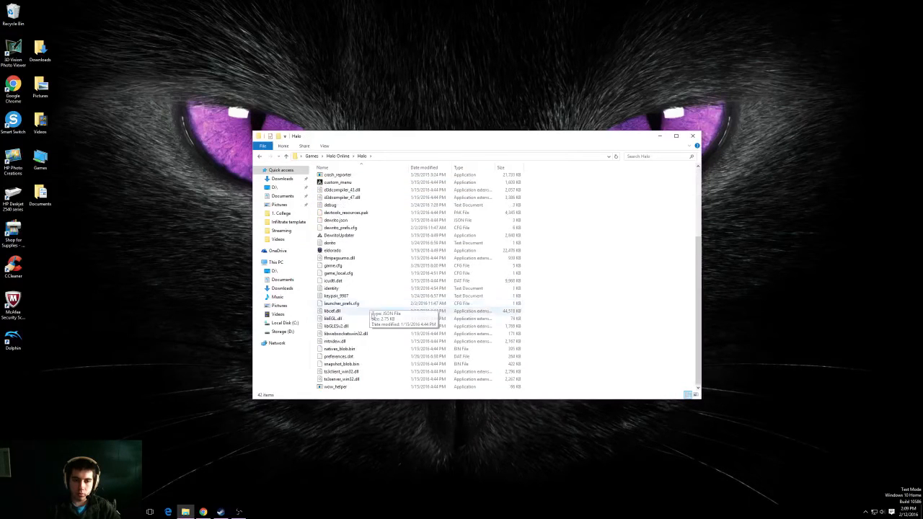
scroll("up", 3)
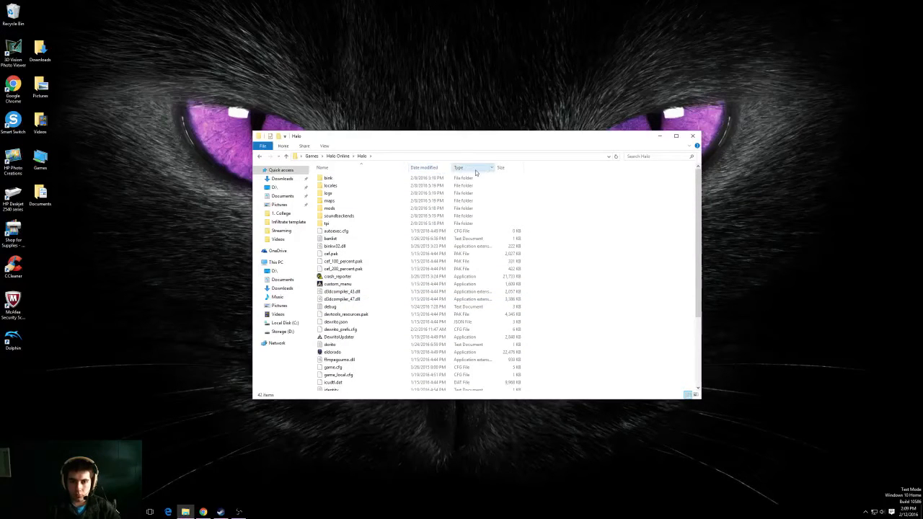
left_click(459, 167)
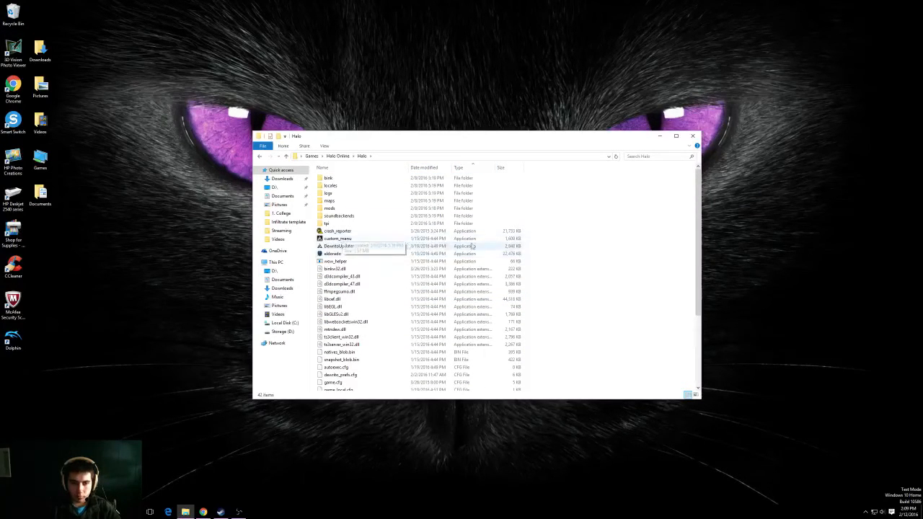
mouse_move(339, 245)
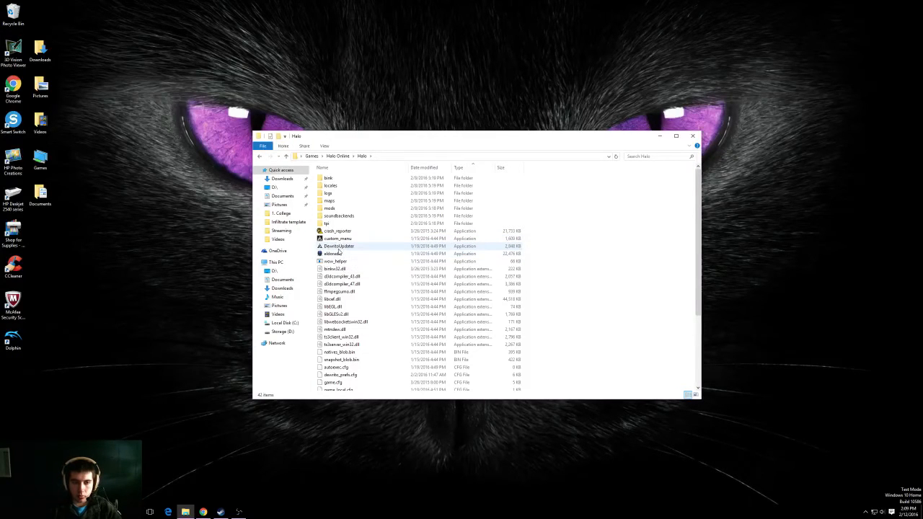
left_click(338, 245)
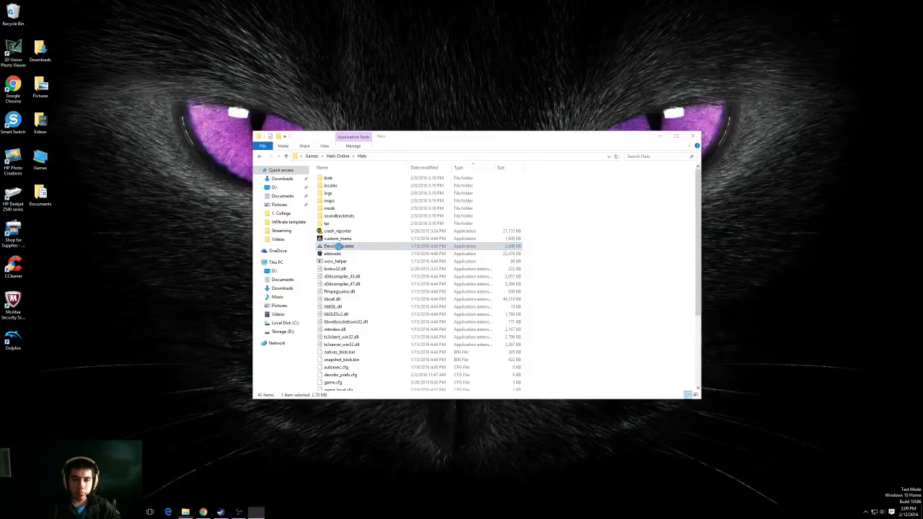
Start the ElDewrito launcher via DewritoUpdater and review the player customization settings.
double_click(340, 245)
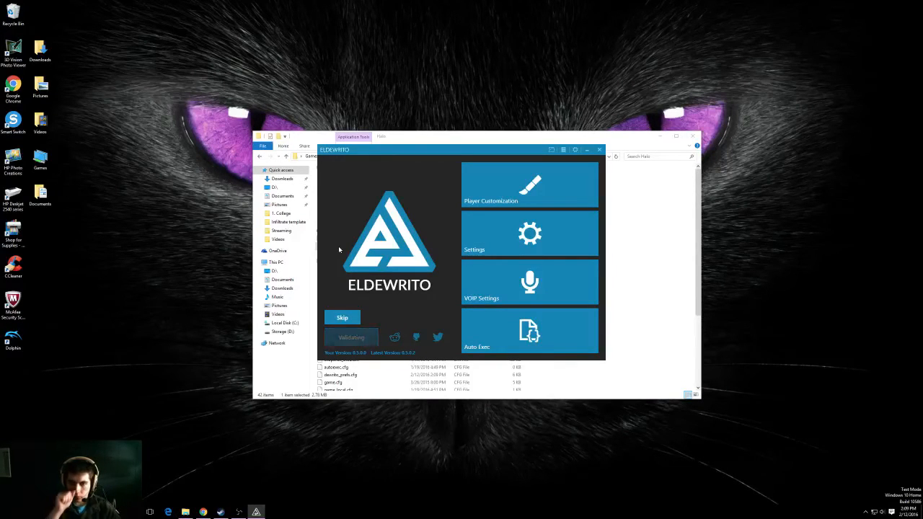
left_click(529, 184)
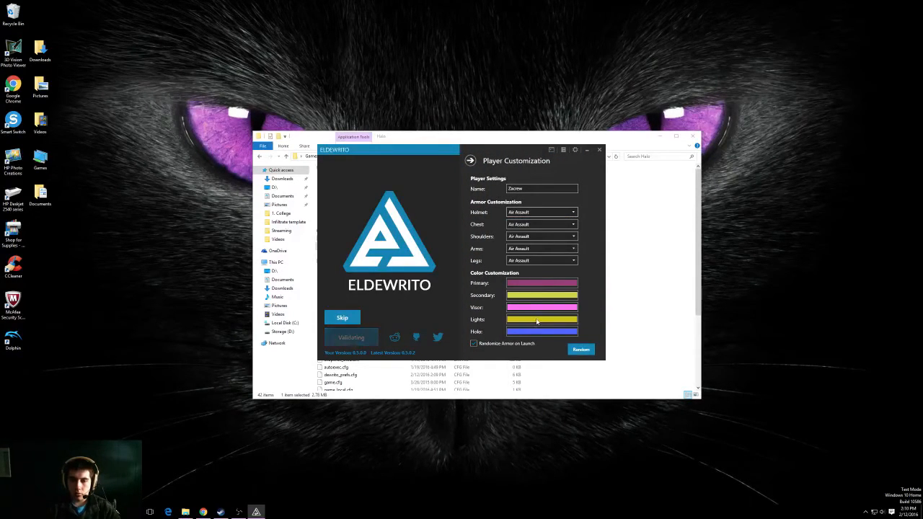
left_click(579, 349)
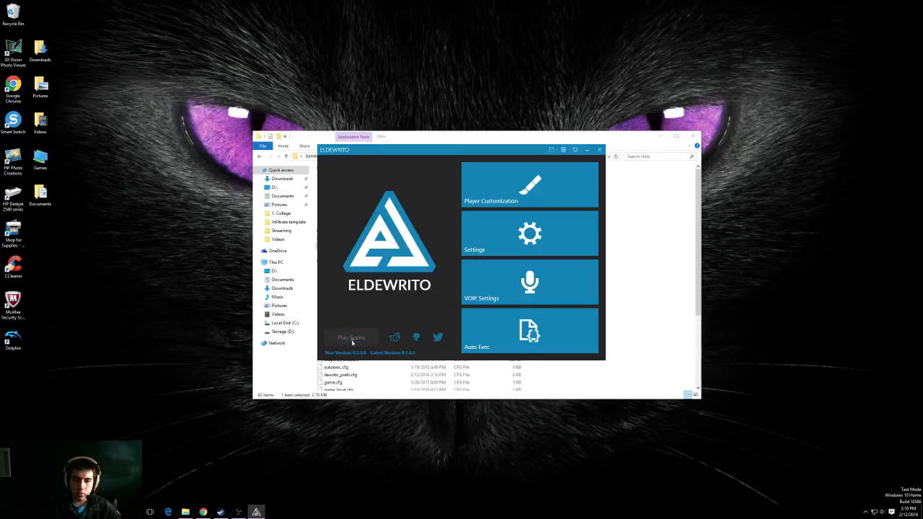
Launch the game, host a multiplayer lobby and start the match.
left_click(352, 338)
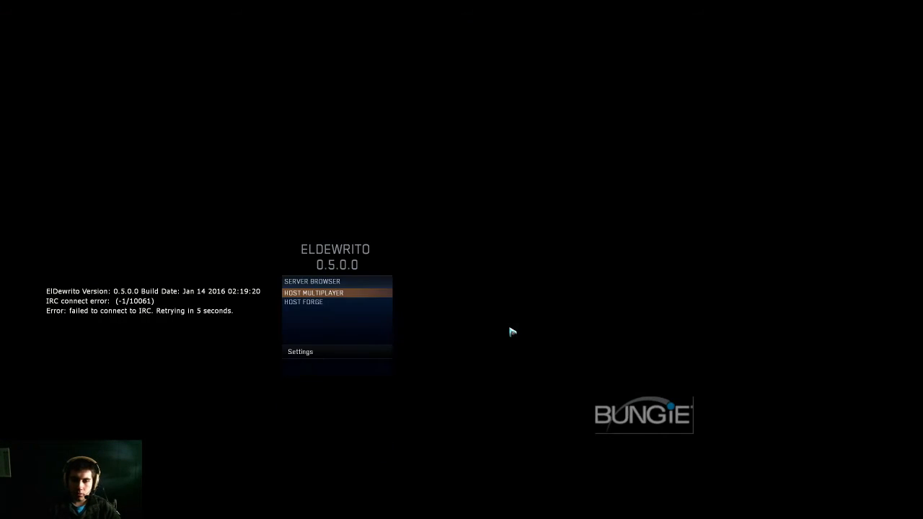
mouse_move(320, 309)
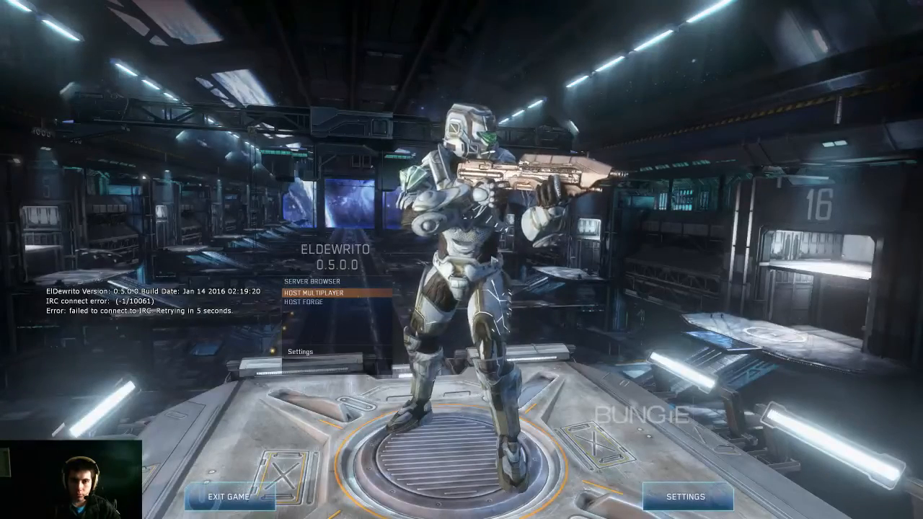
left_click(326, 291)
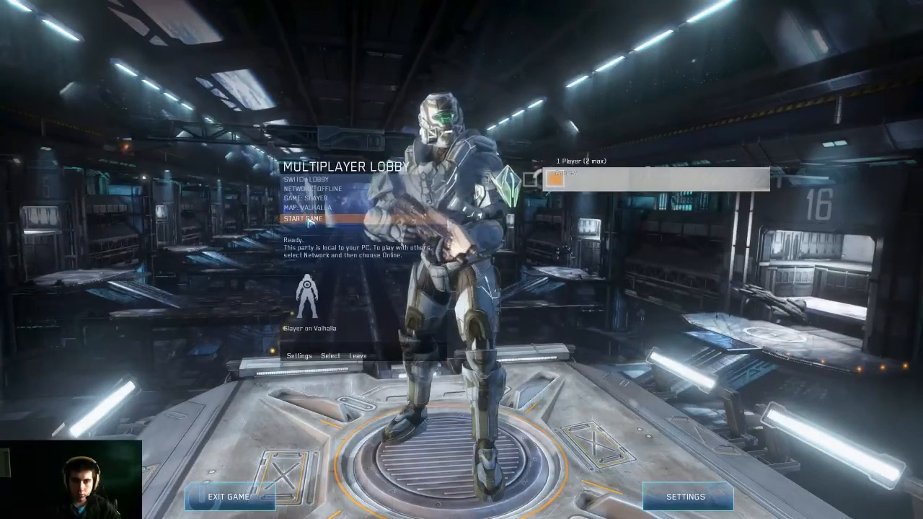
left_click(305, 220)
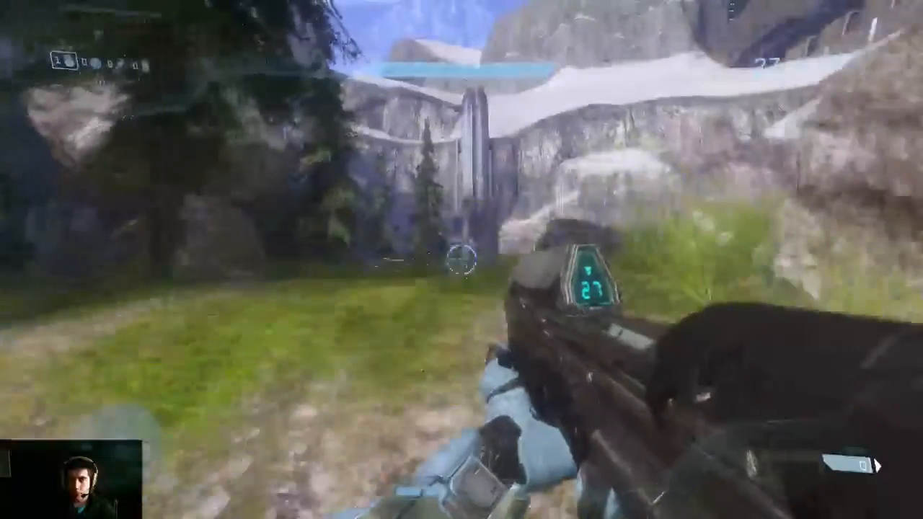
mouse_move(461, 259)
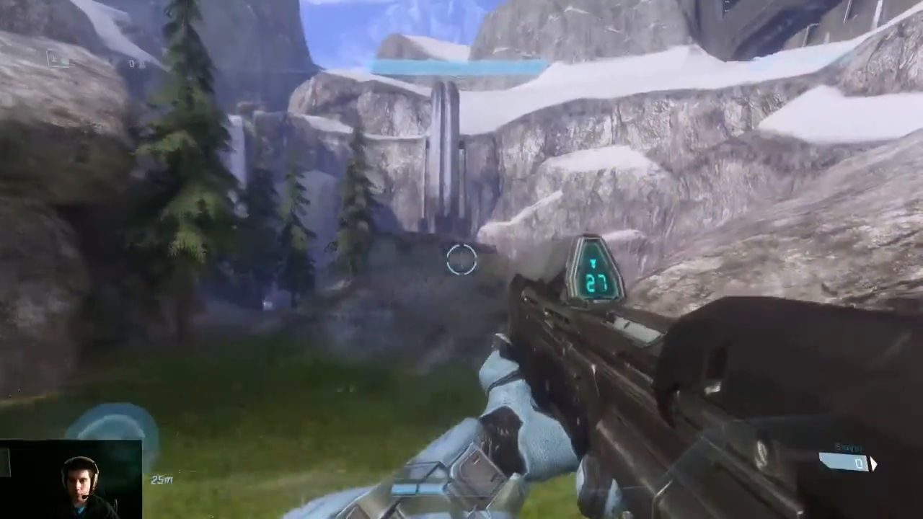